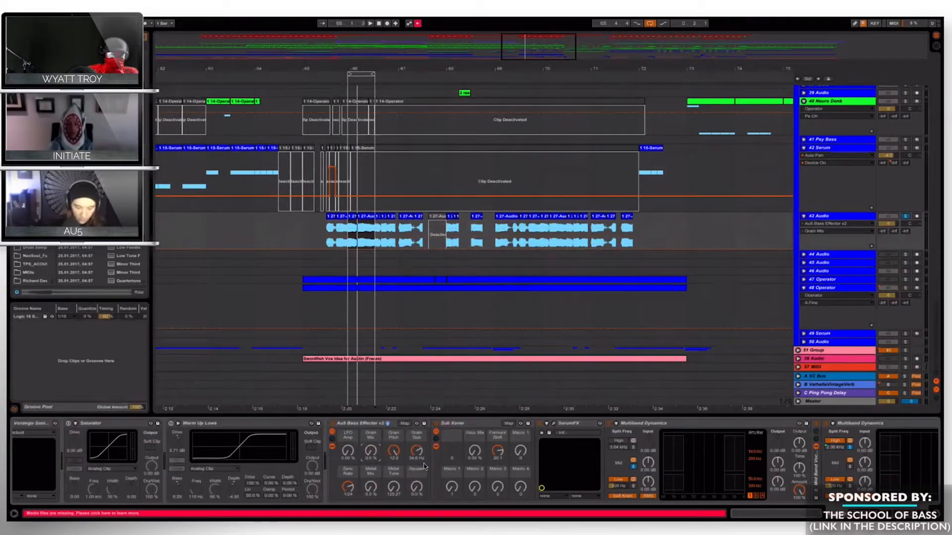
# Start playback and nudge the Au5 Bass Effector v2 rack's Grain Mix dry/wet knob
pyautogui.click(370, 23)
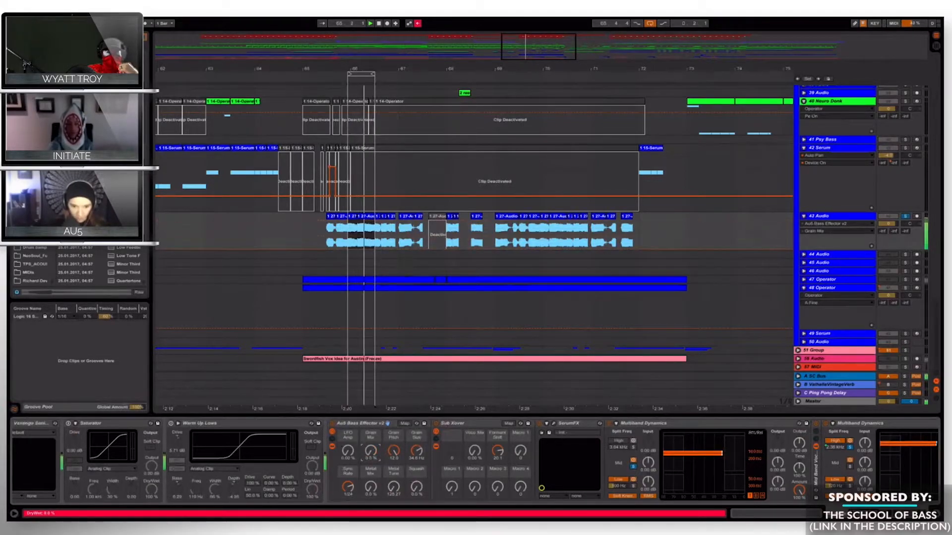
pyautogui.moveTo(416, 451); pyautogui.dragTo(417, 457)
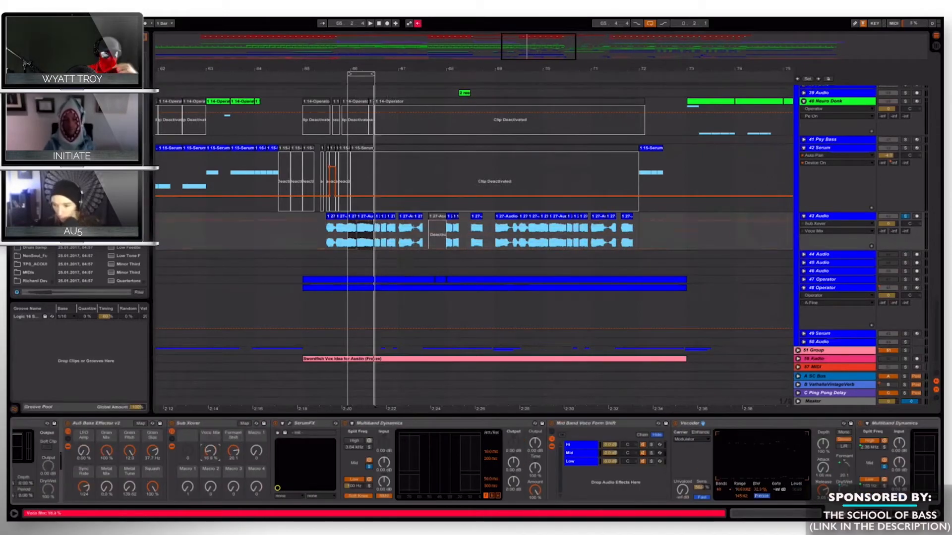
# Raise the Sub Xover rack's Voco Mix macro while the bass plays
pyautogui.click(370, 24)
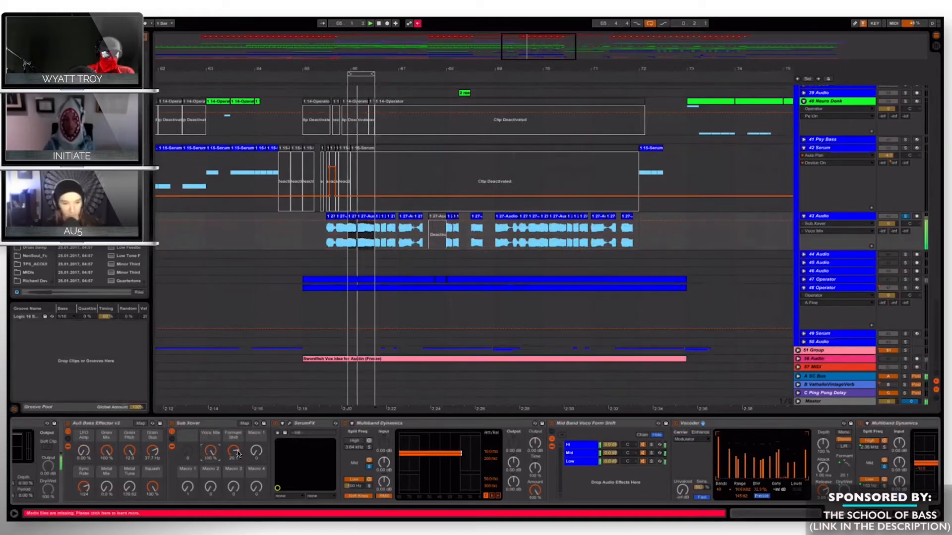